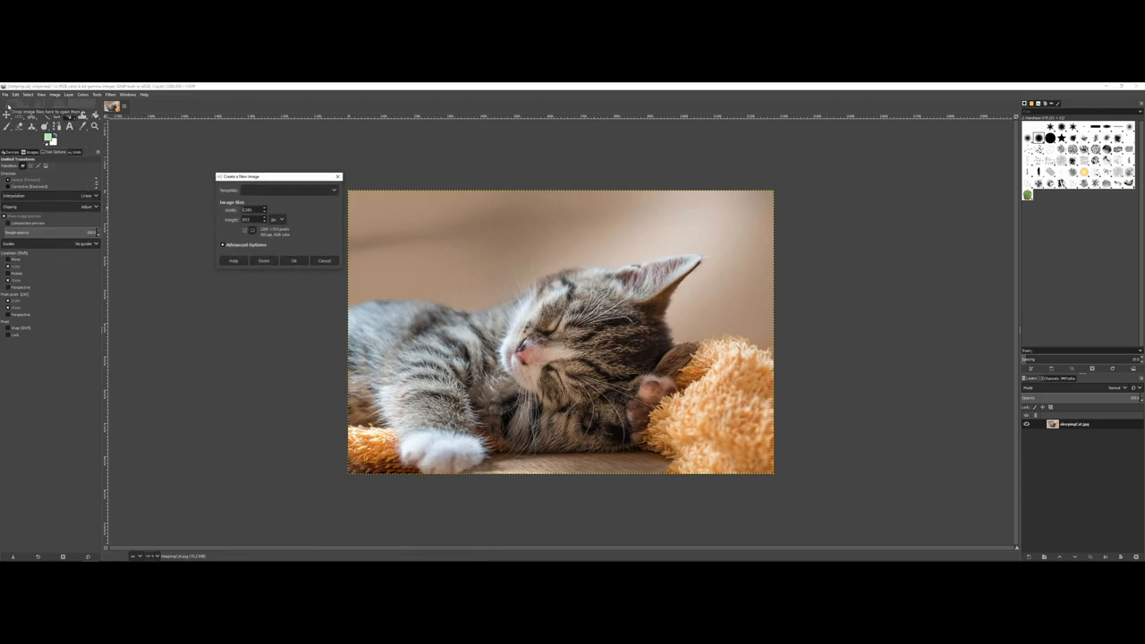
Create a new image from the 1366×768 HD template
left_click(331, 190)
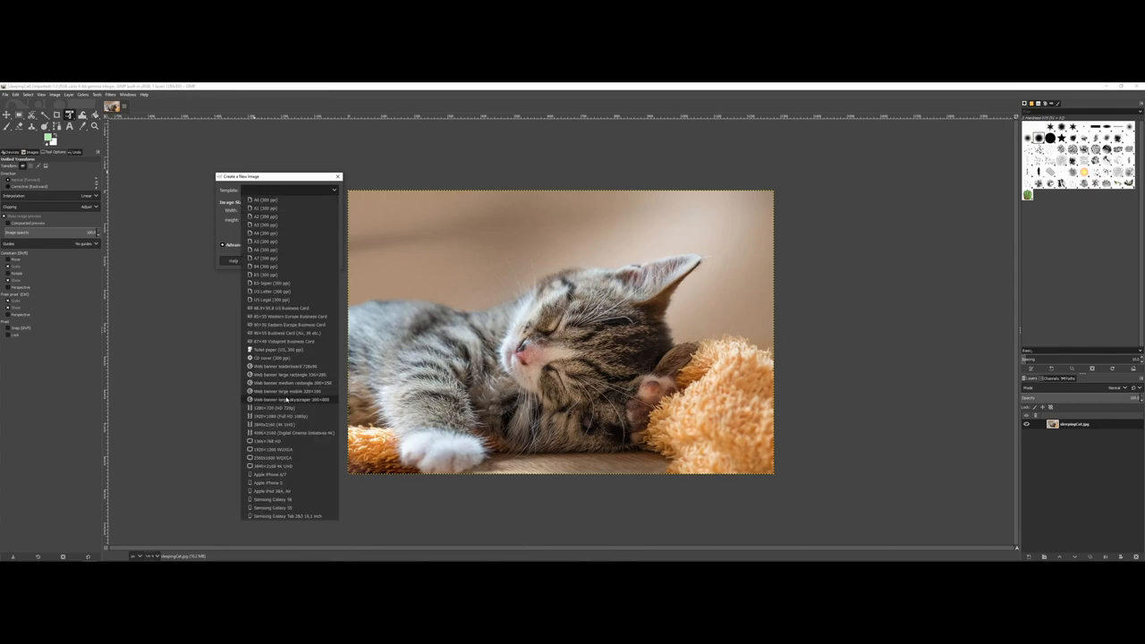
left_click(288, 408)
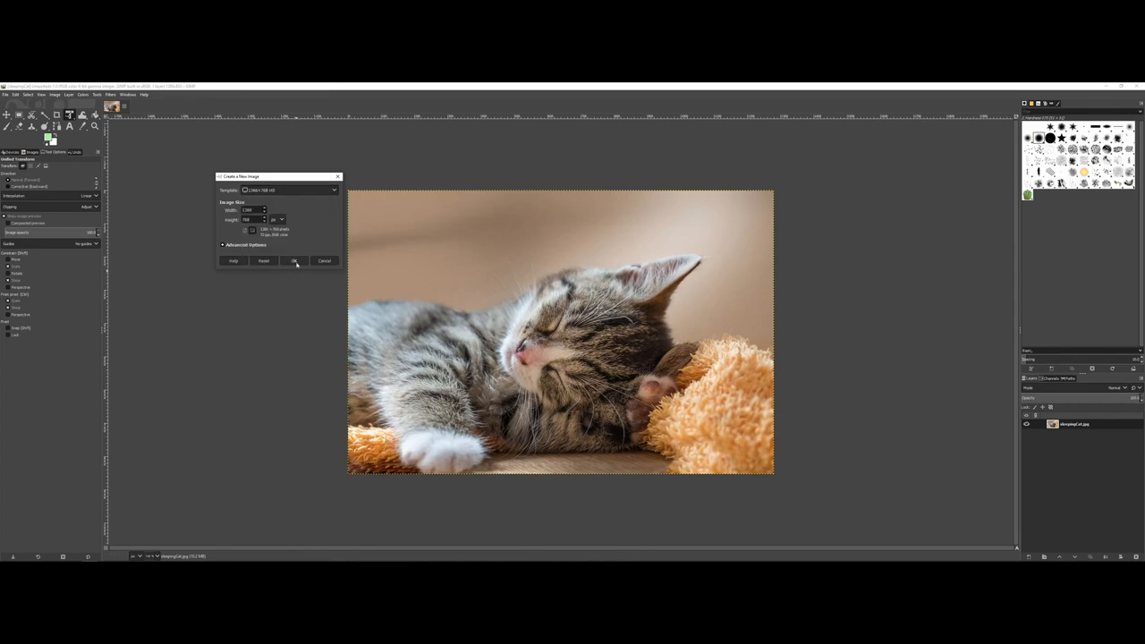
left_click(294, 260)
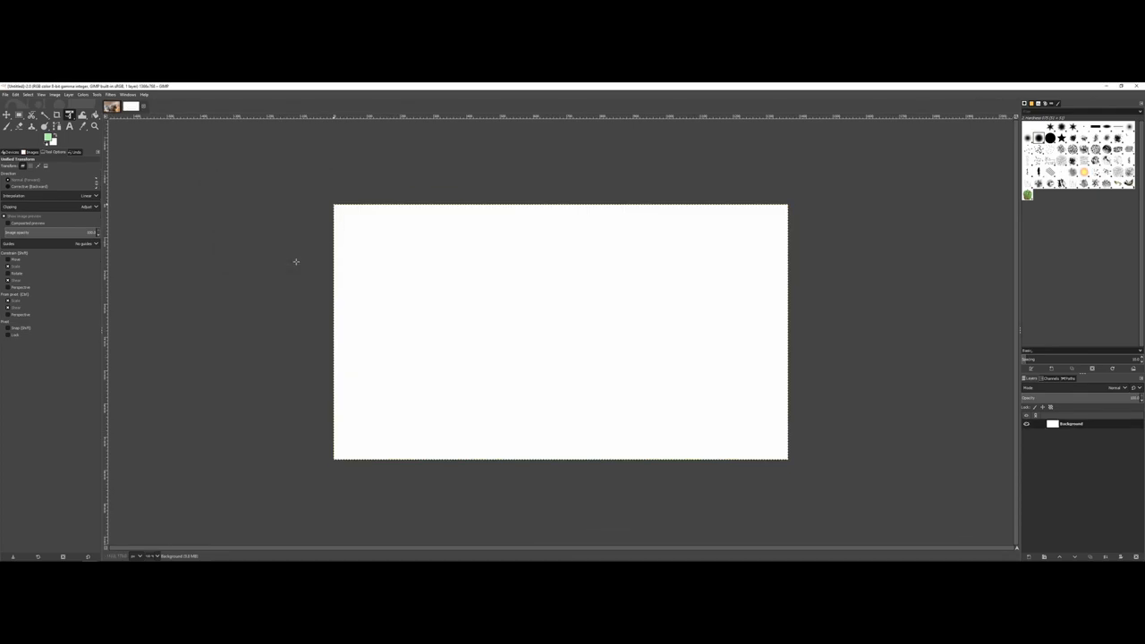
mouse_move(138, 140)
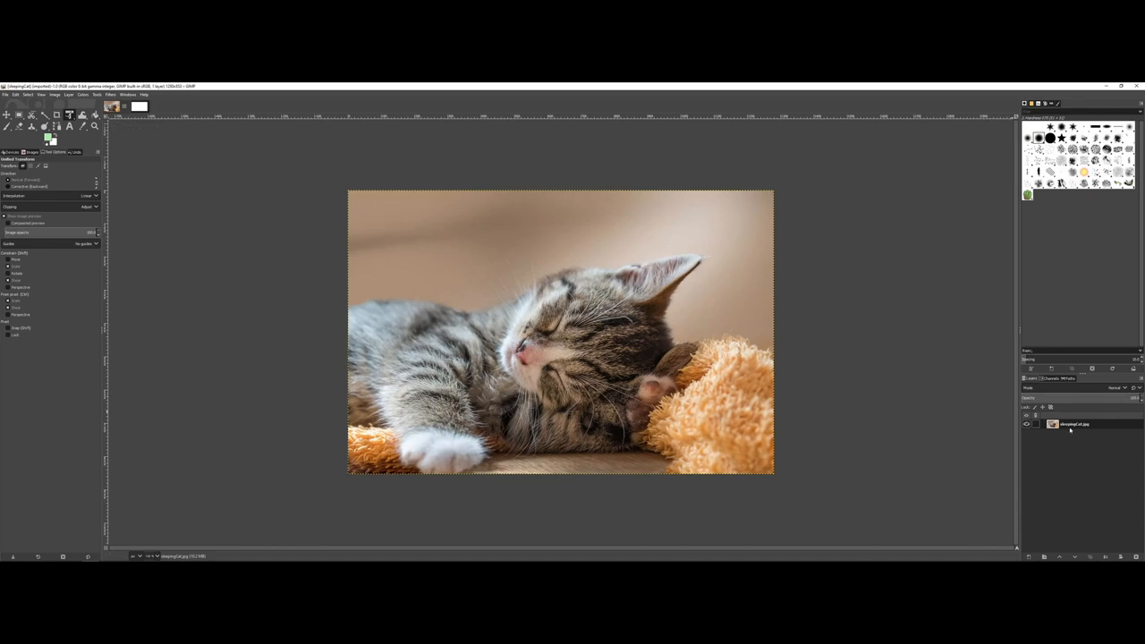
mouse_move(1072, 430)
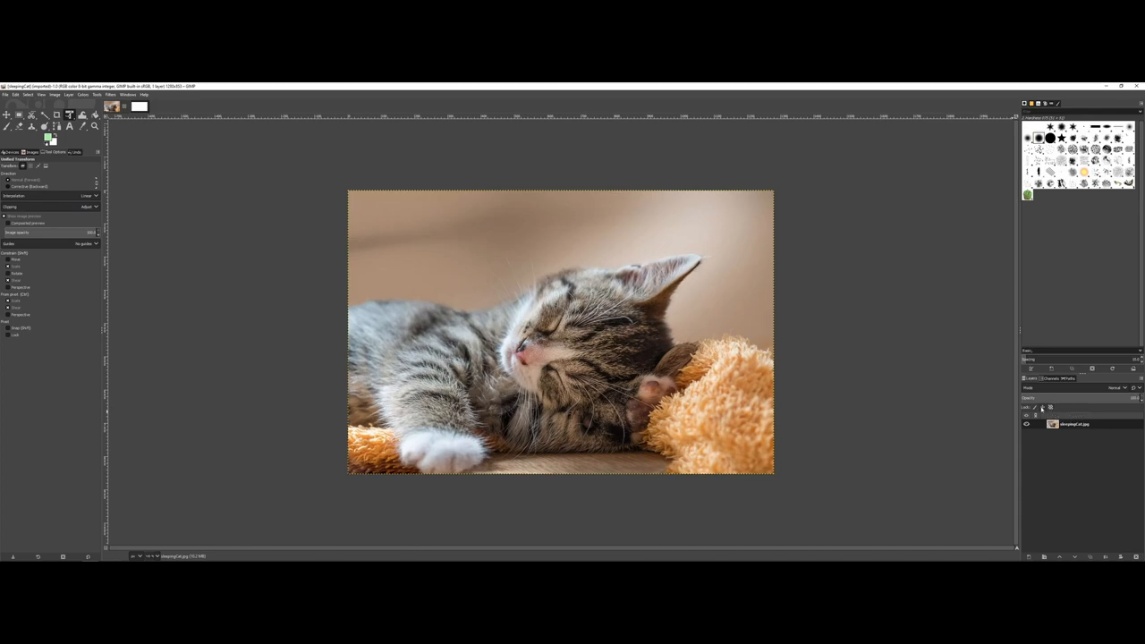
mouse_move(1035, 407)
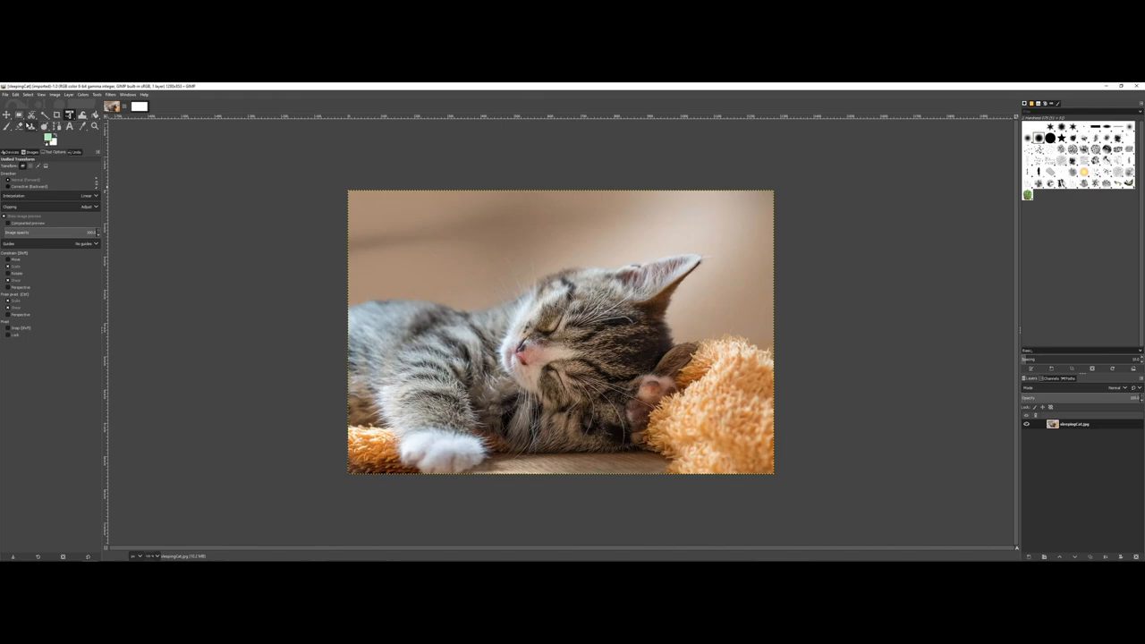
mouse_move(31, 114)
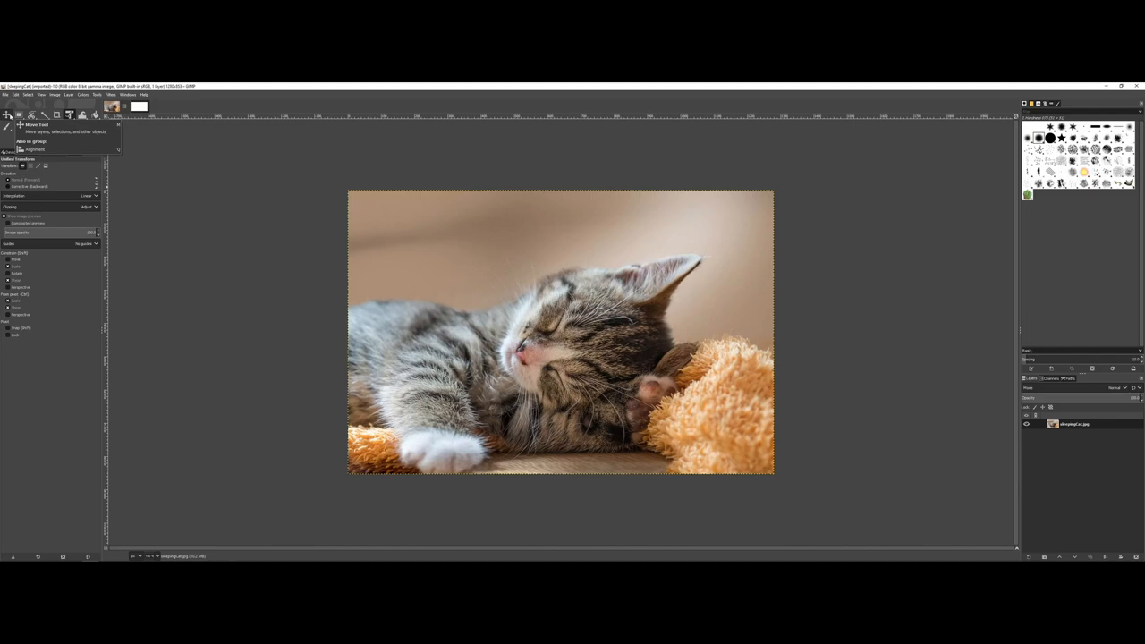
mouse_move(20, 115)
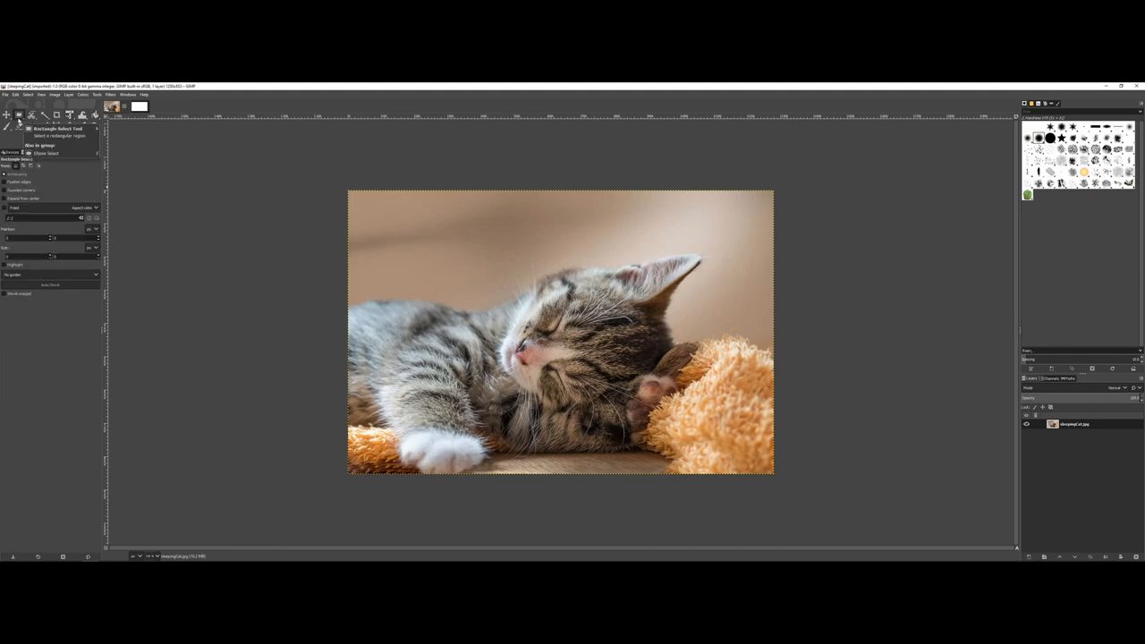
mouse_move(50, 140)
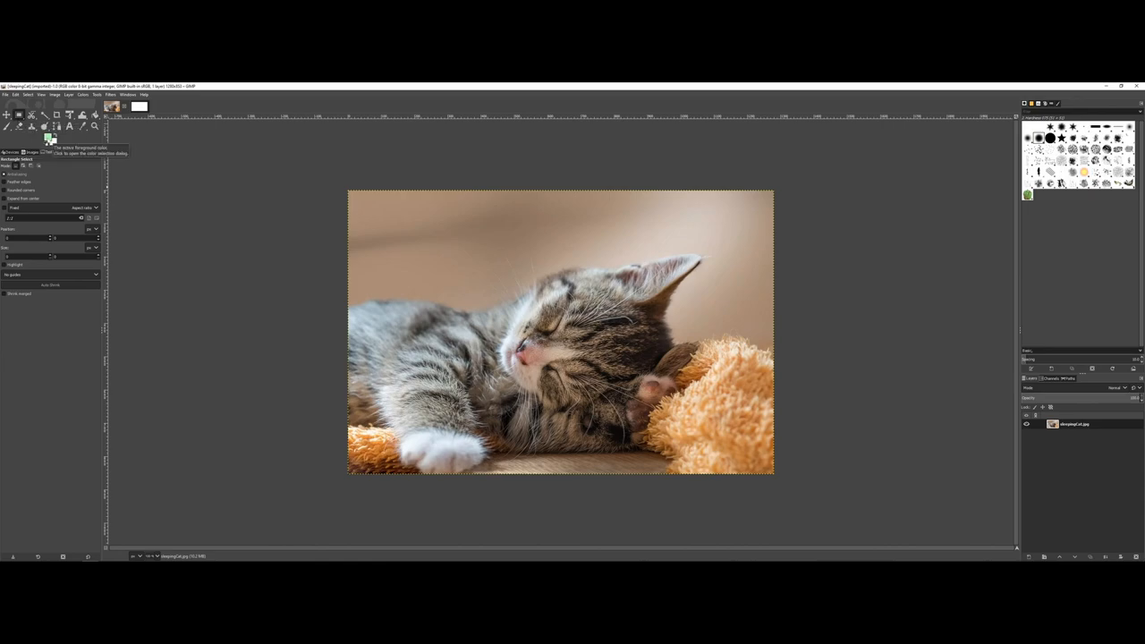
mouse_move(523, 272)
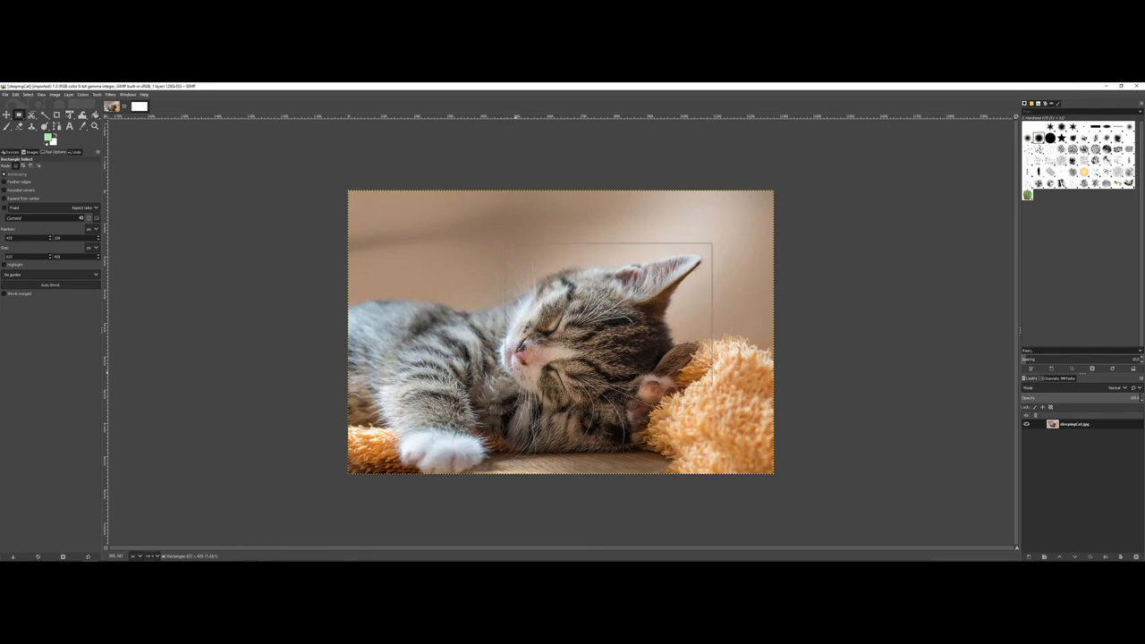
Drag a rectangle selection closely around the sleeping kitten's face
left_click_drag(497, 242, 711, 358)
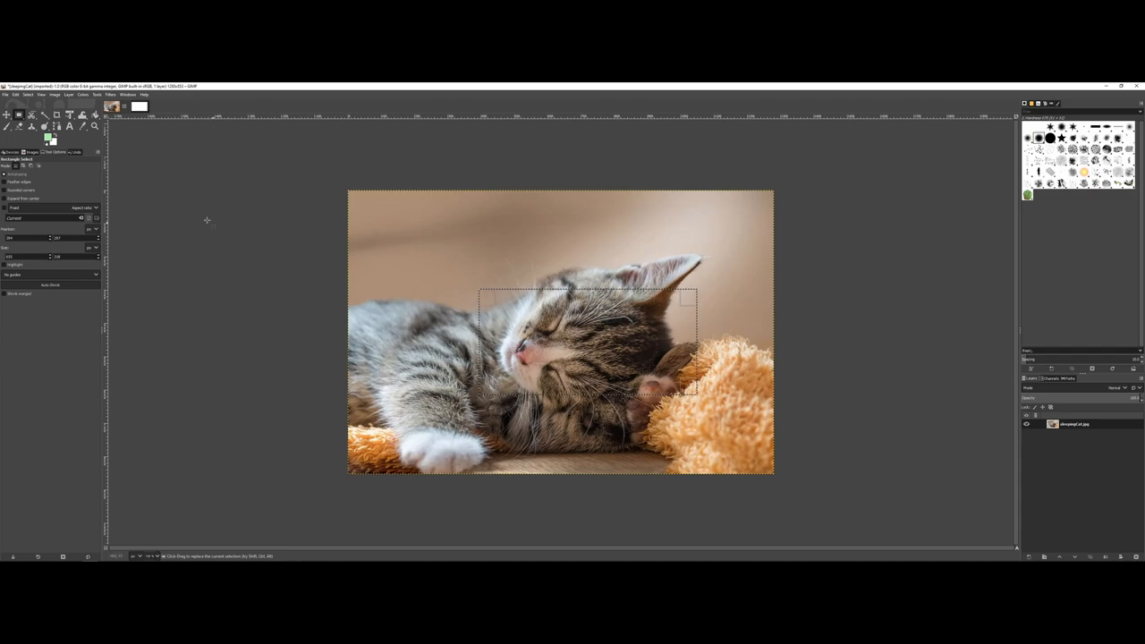
mouse_move(7, 114)
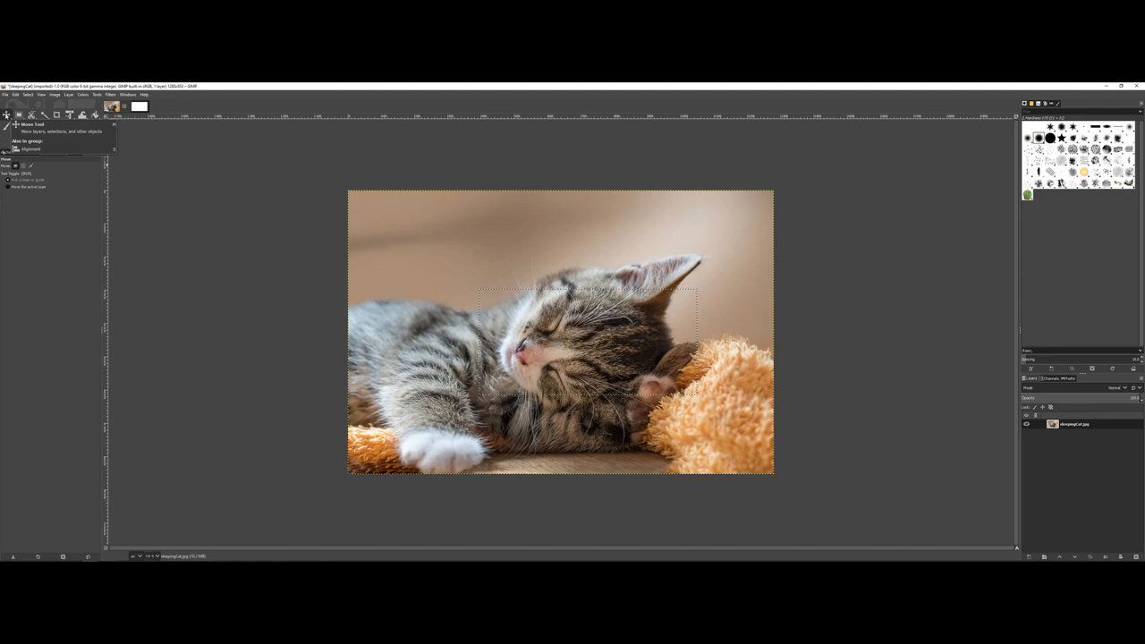
Choose the Move Tool from the toolbox
left_click(70, 125)
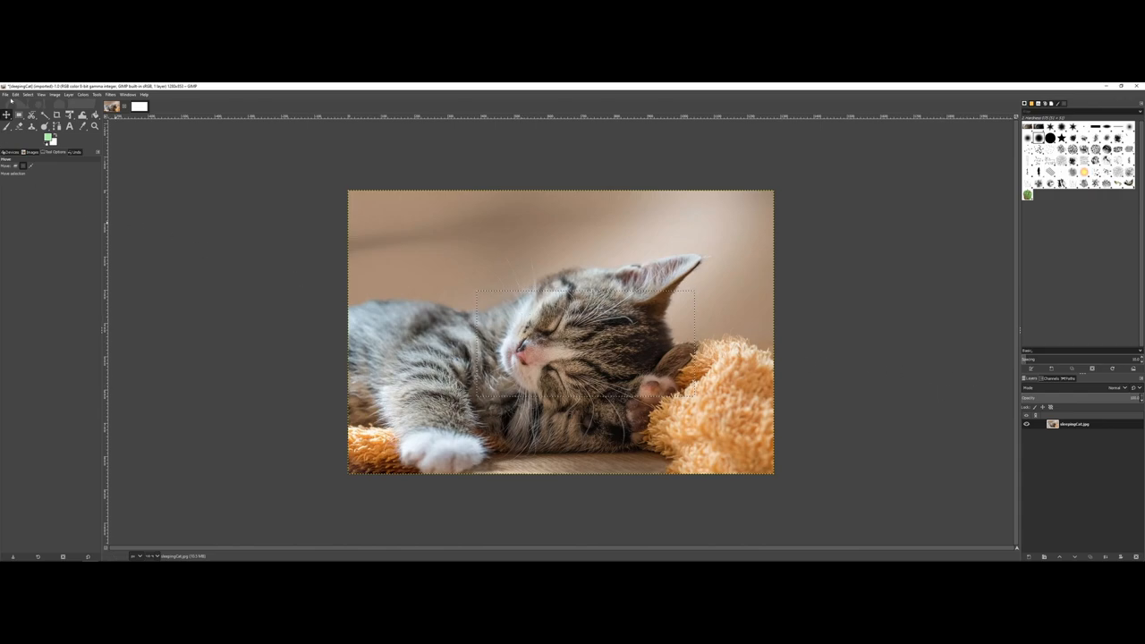
Open the Edit menu to copy the selected kitten face
left_click(15, 94)
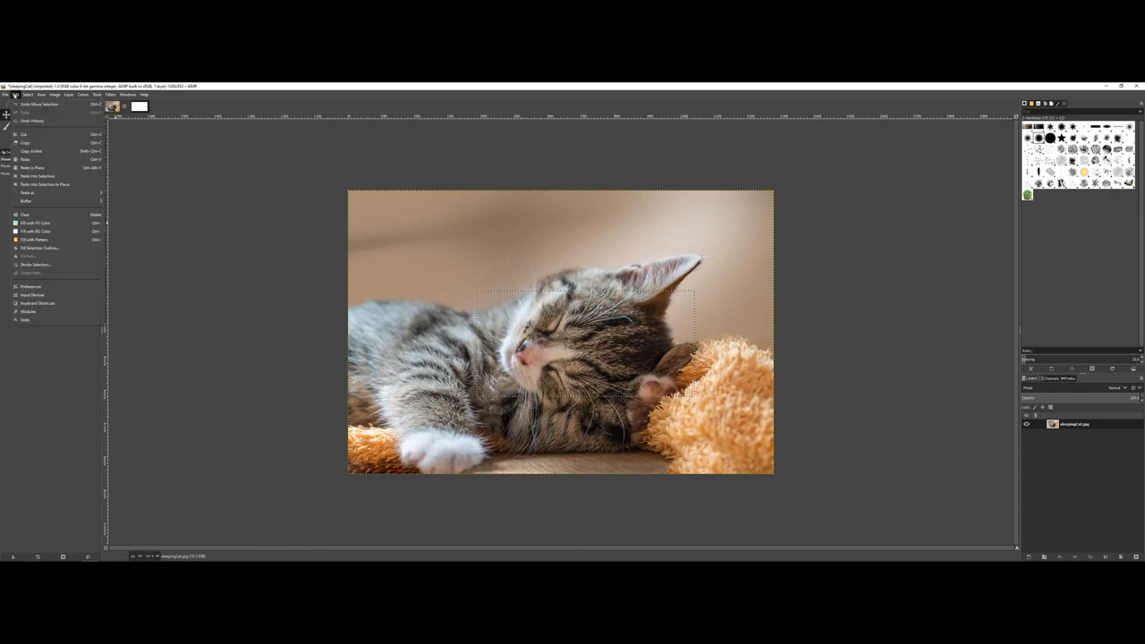
mouse_move(25, 135)
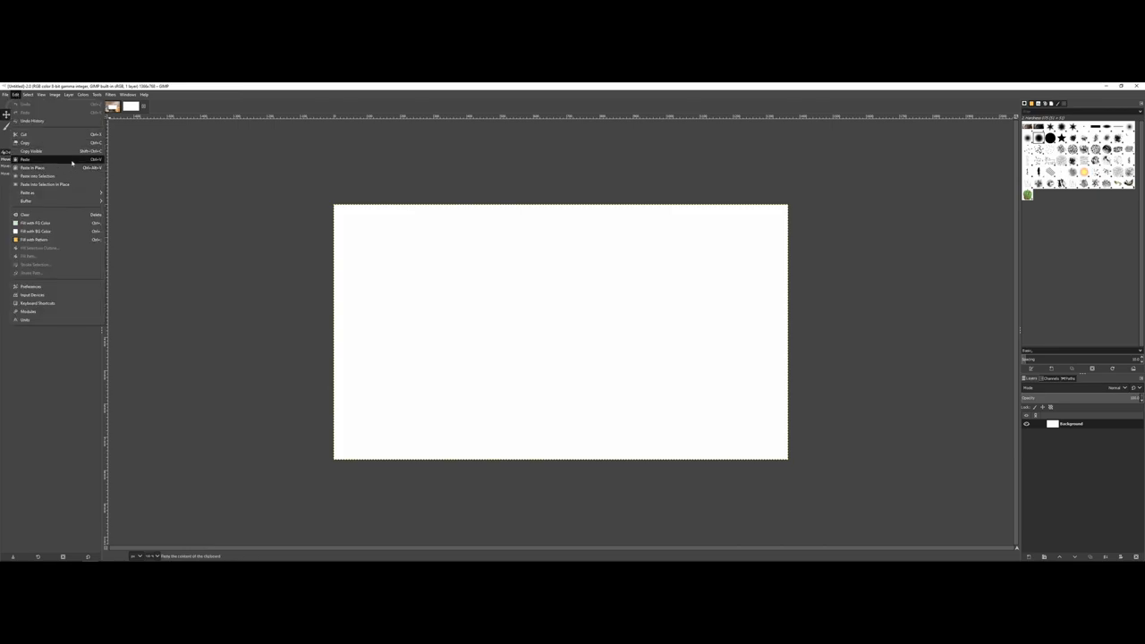
Paste the copied kitten face into the centre of the white canvas
left_click(23, 159)
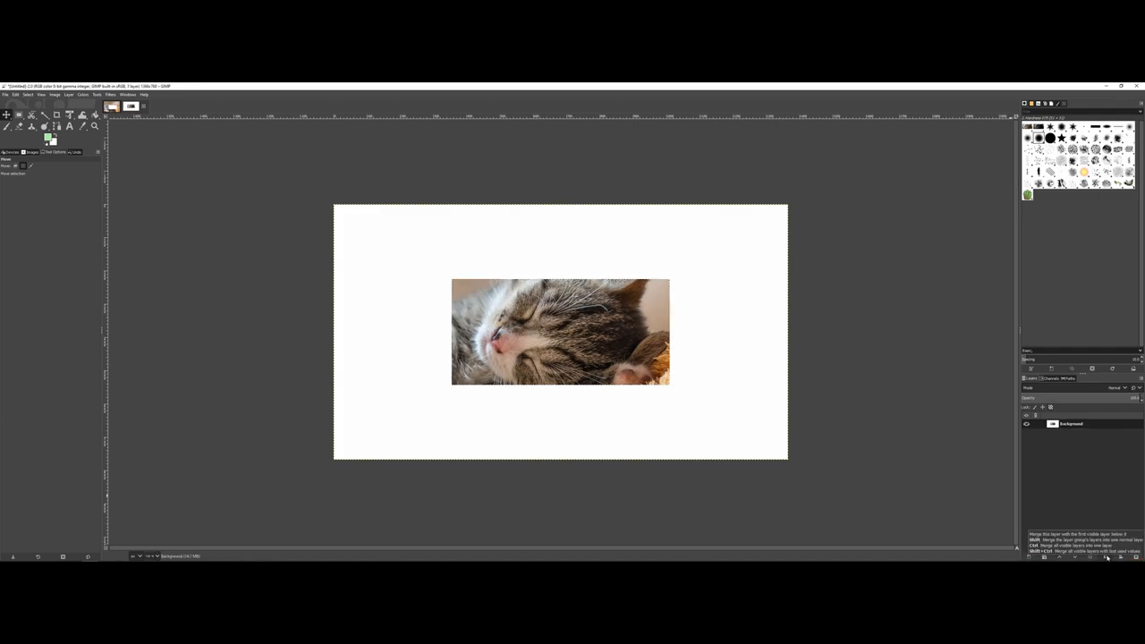
mouse_move(1029, 557)
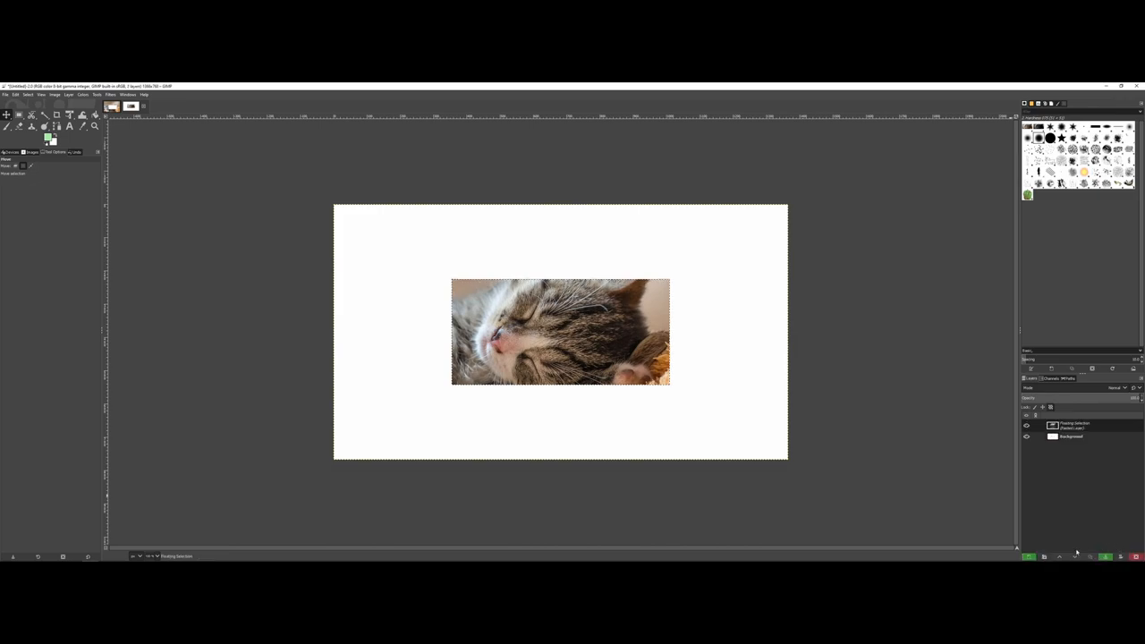
mouse_move(1026, 556)
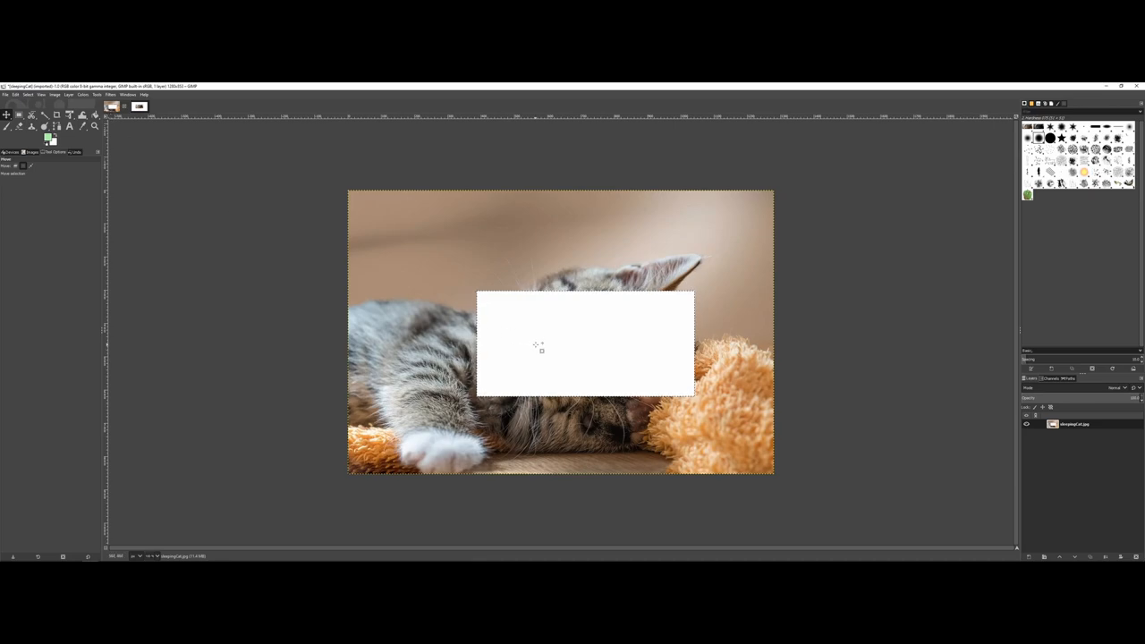
mouse_move(572, 325)
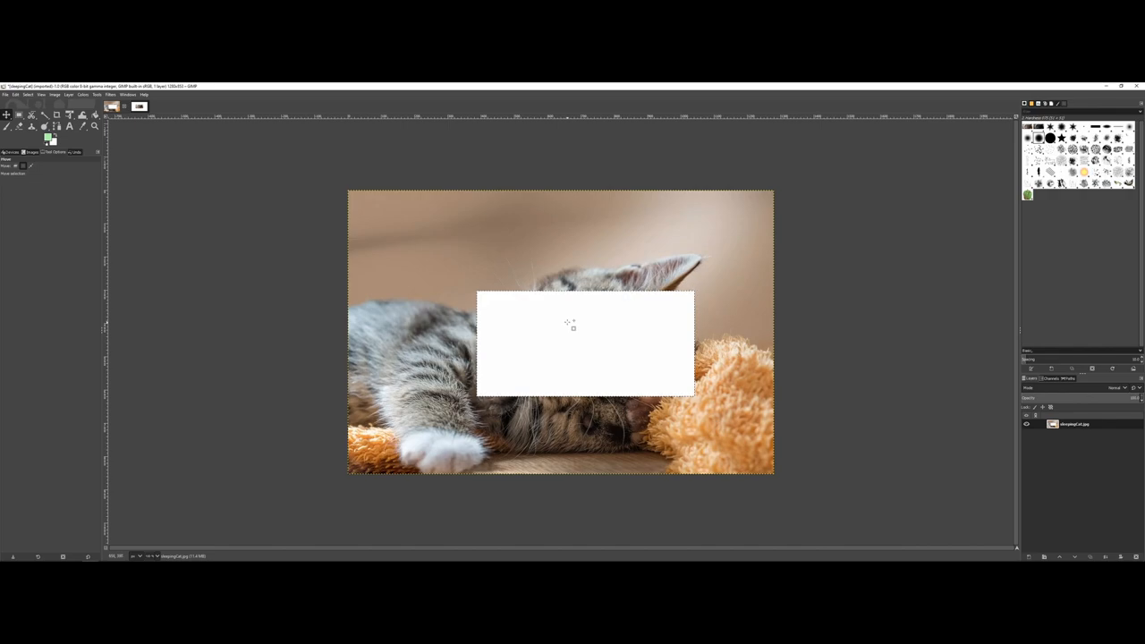
mouse_move(539, 322)
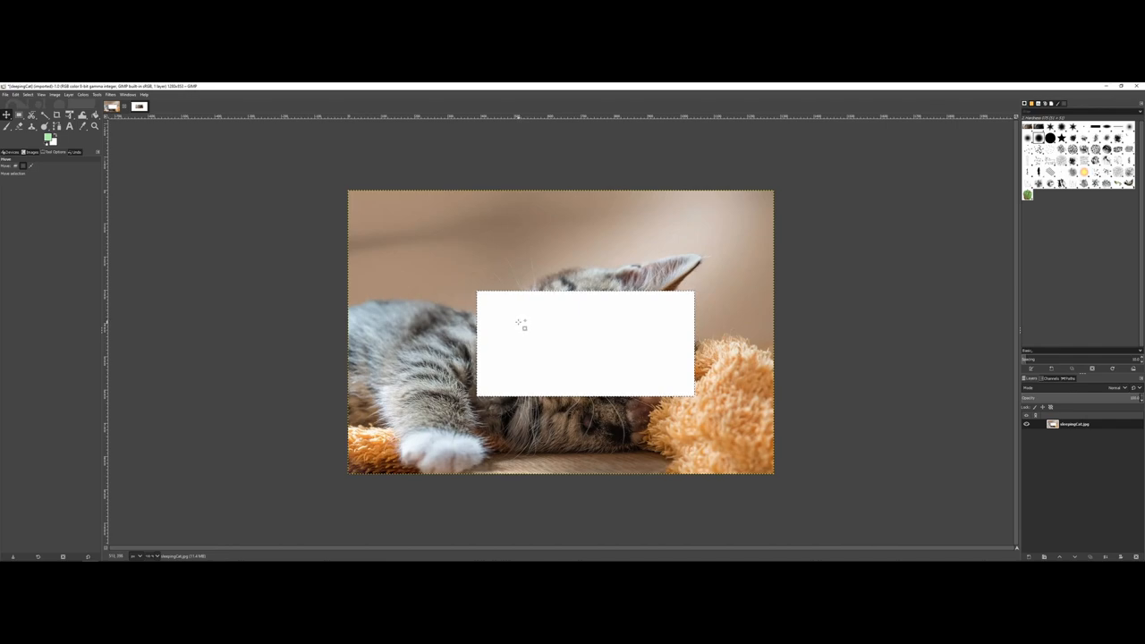
mouse_move(555, 320)
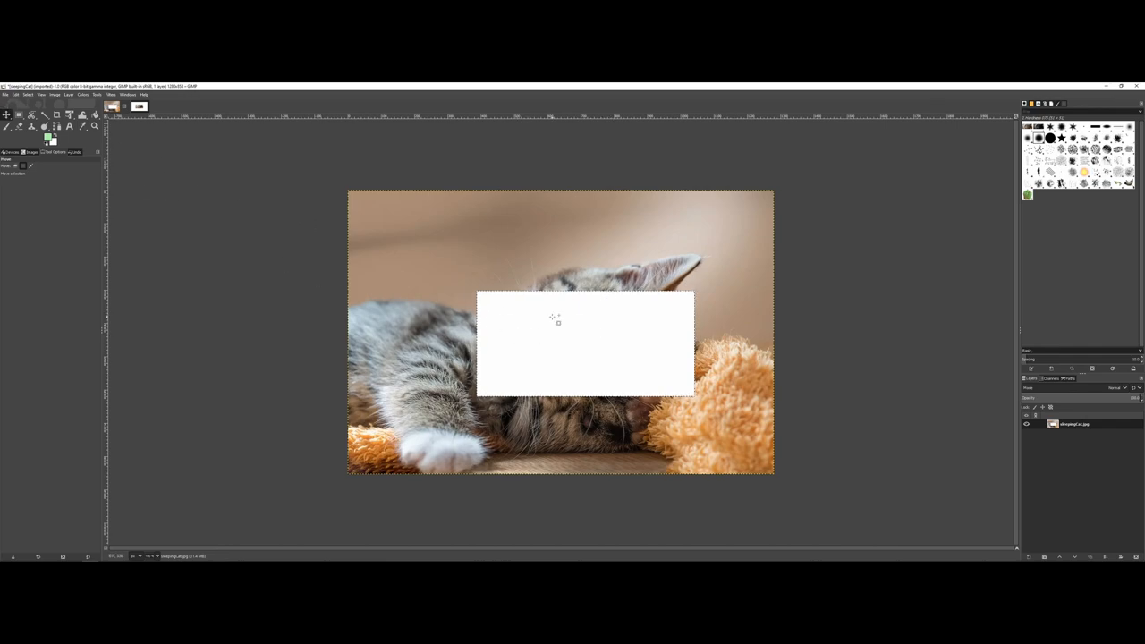
mouse_move(635, 360)
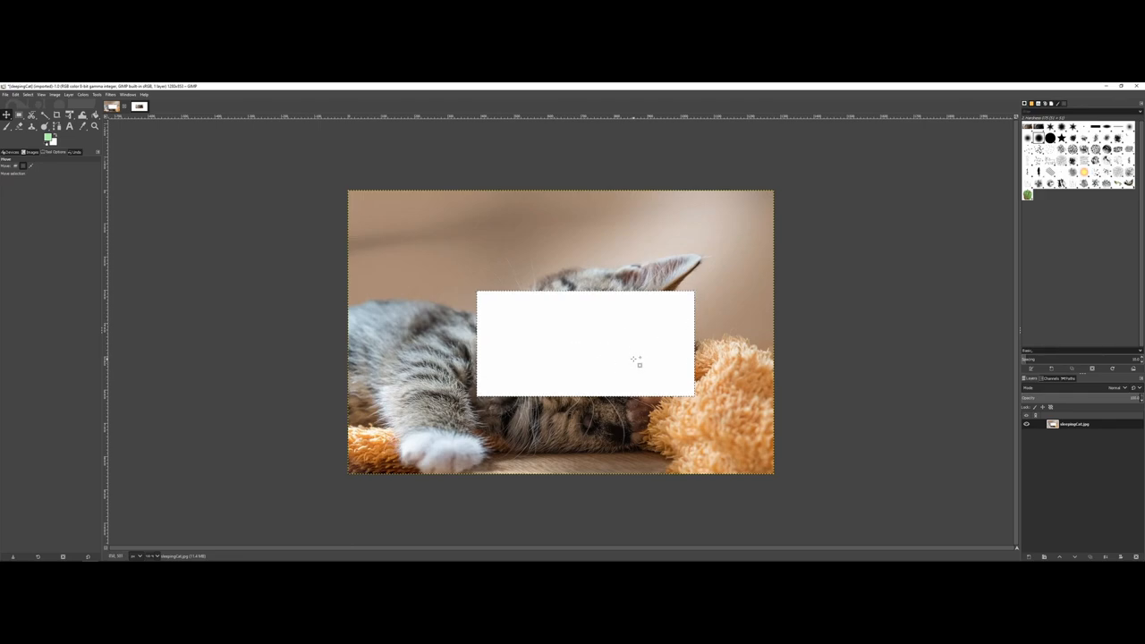
mouse_move(611, 295)
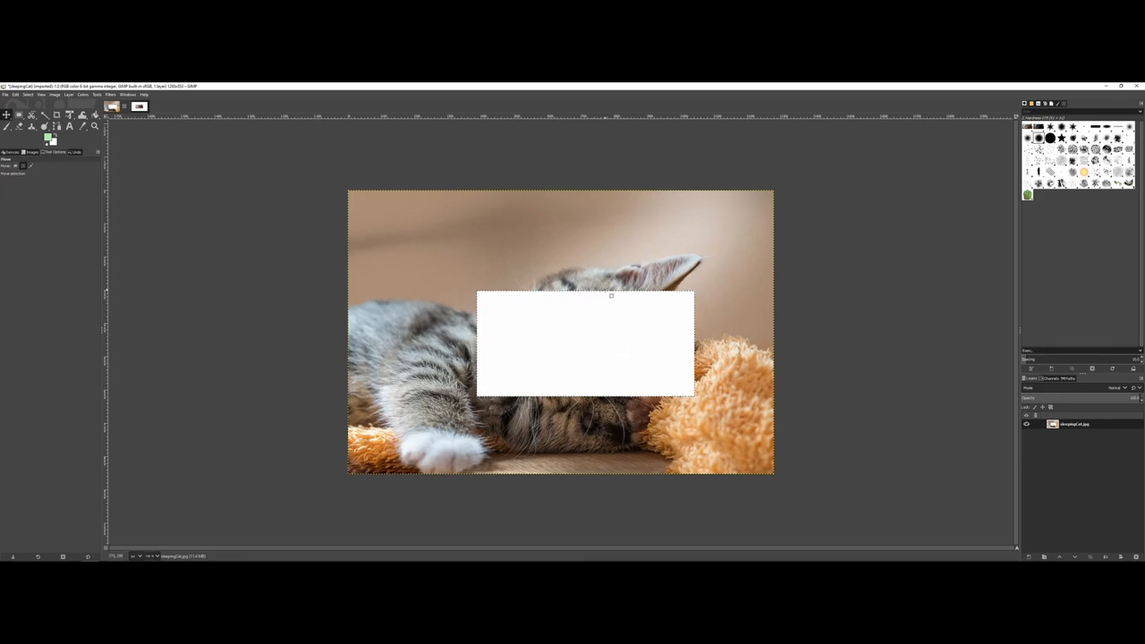
mouse_move(125, 150)
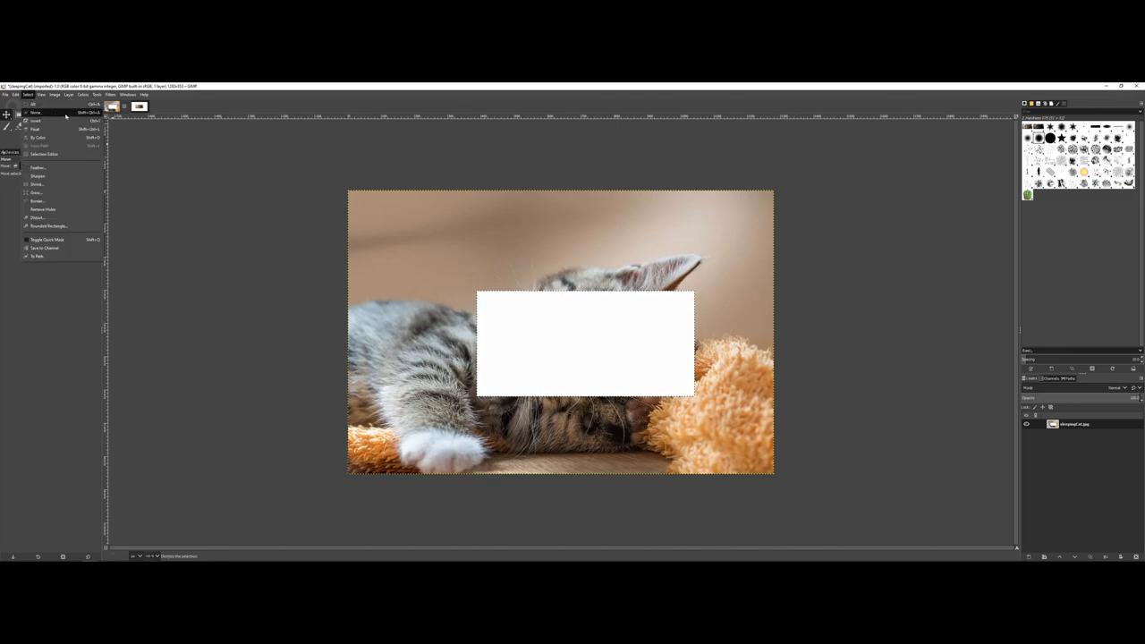
mouse_move(36, 113)
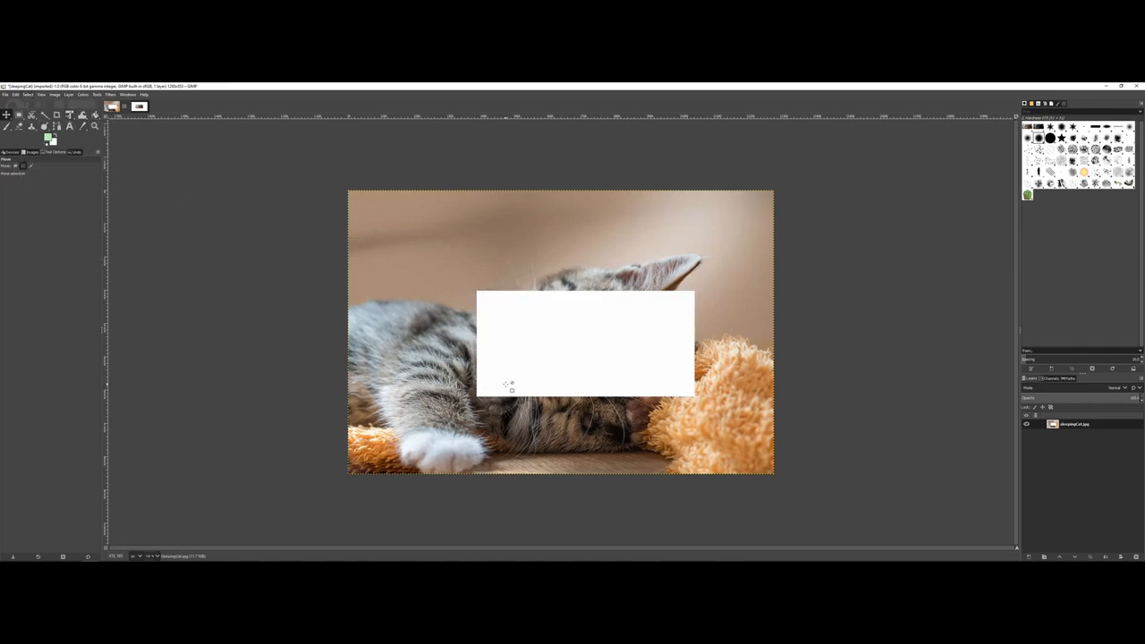
mouse_move(577, 340)
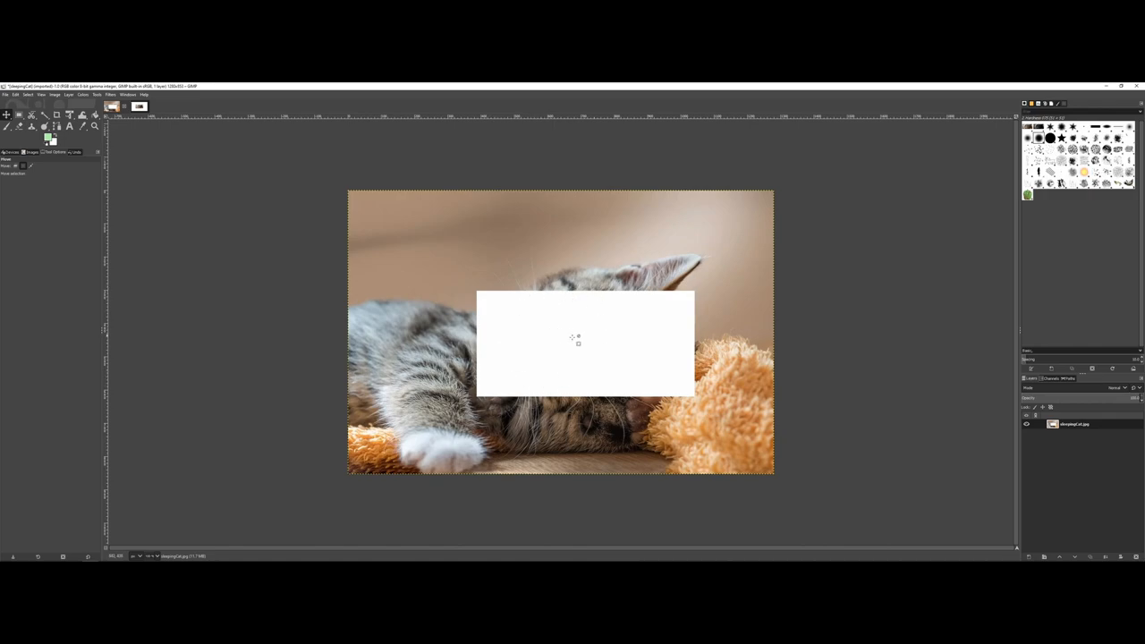
mouse_move(555, 349)
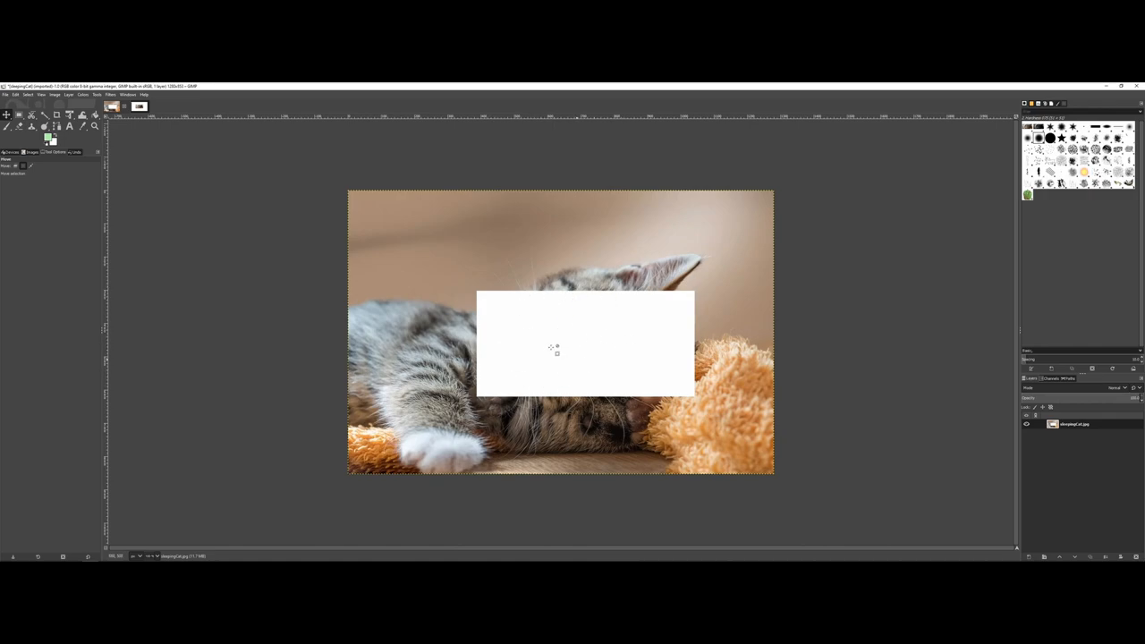
mouse_move(152, 199)
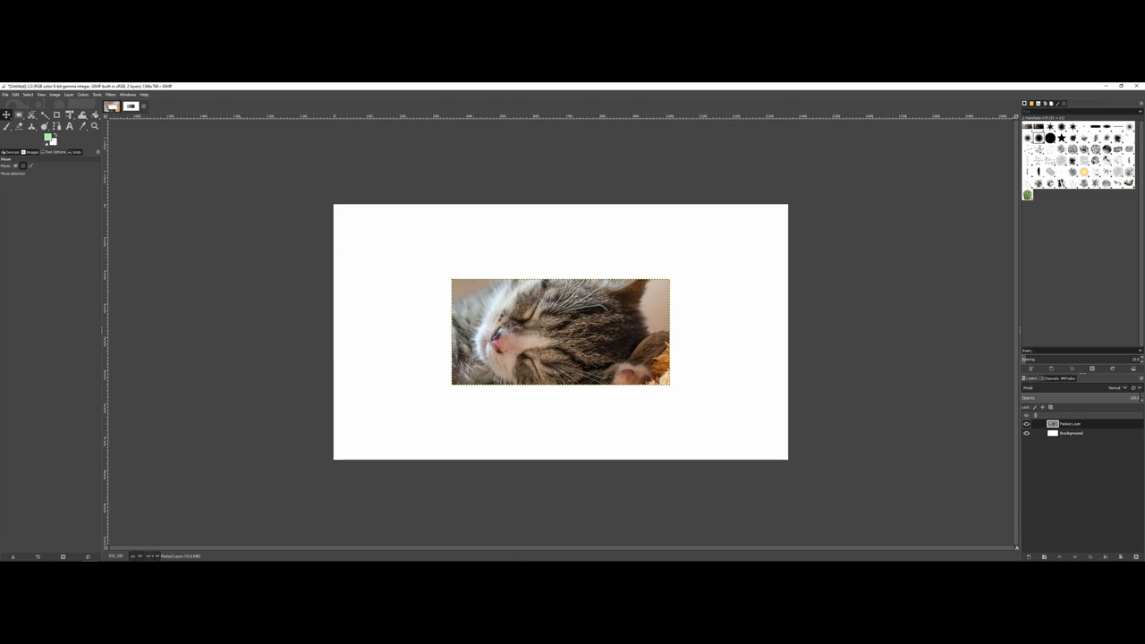
mouse_move(534, 279)
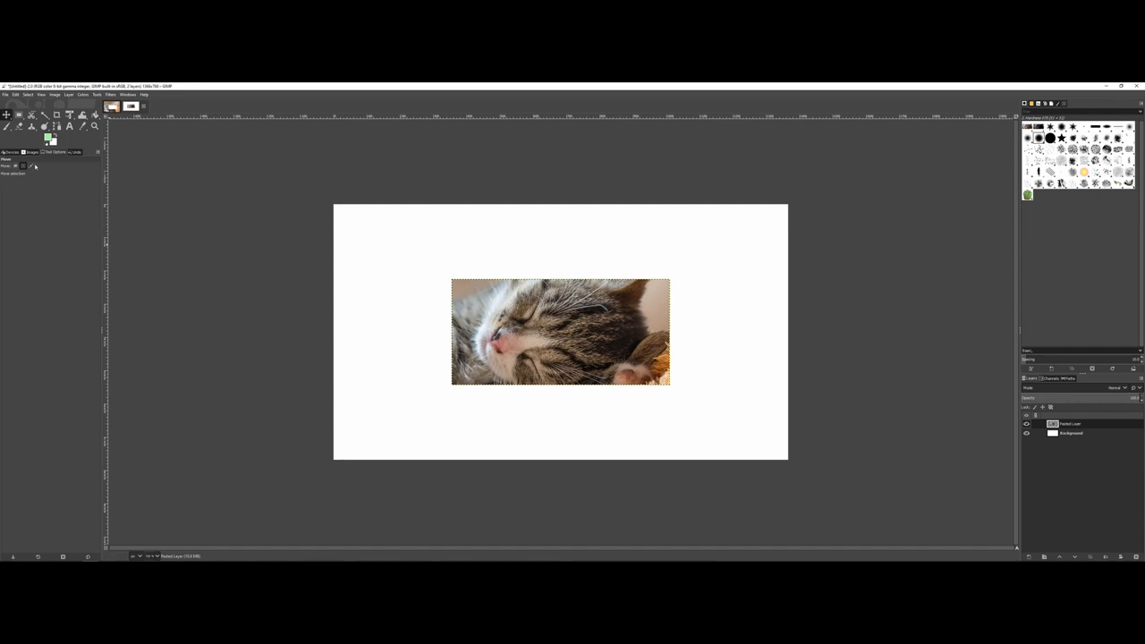
Set the Move tool to move the active layer and drag the kitten face bottom-right
left_click(15, 165)
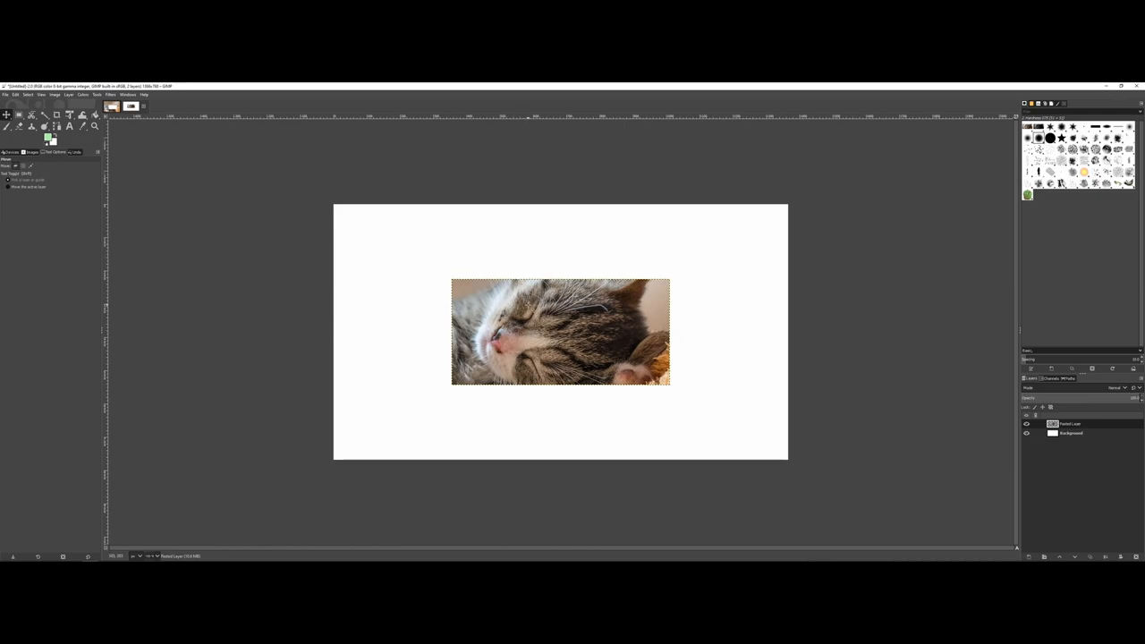
left_click_drag(560, 332, 677, 406)
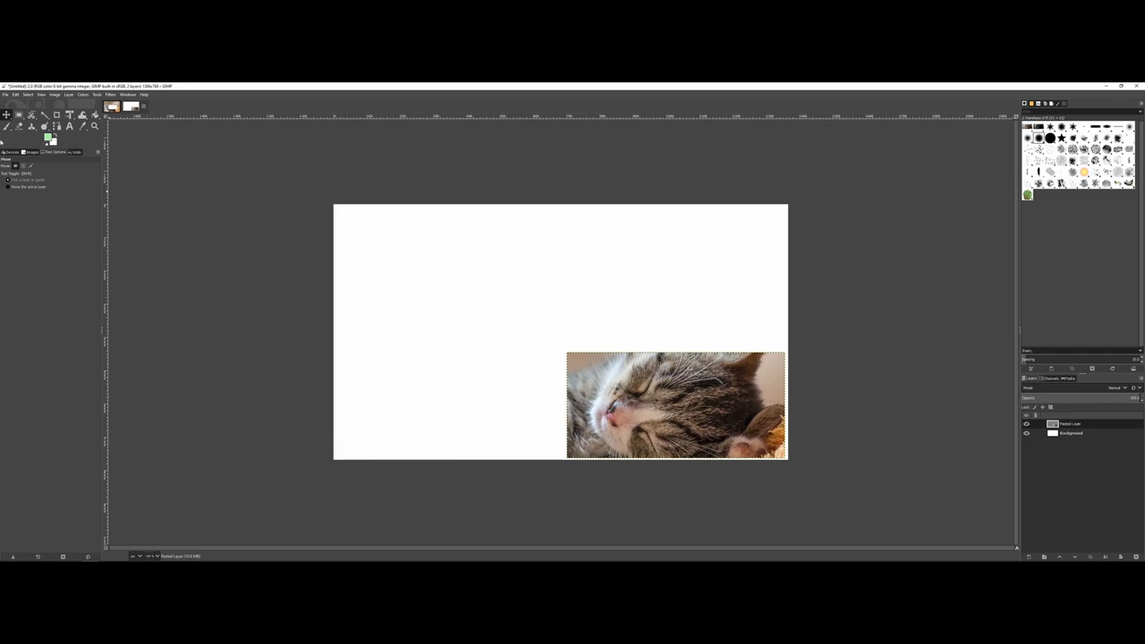
mouse_move(438, 343)
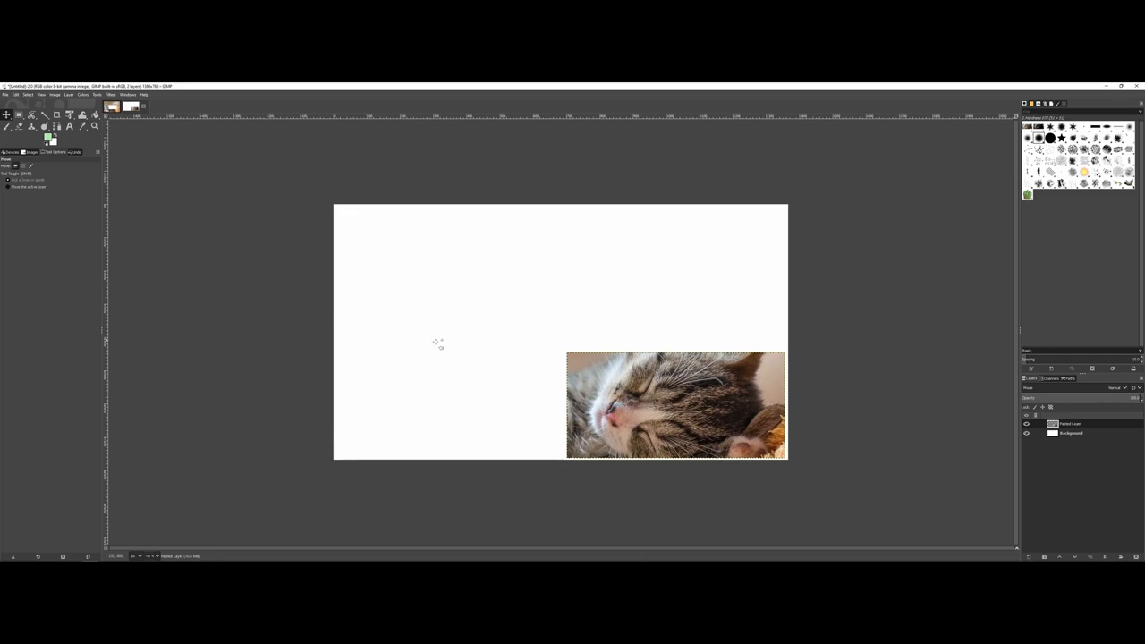